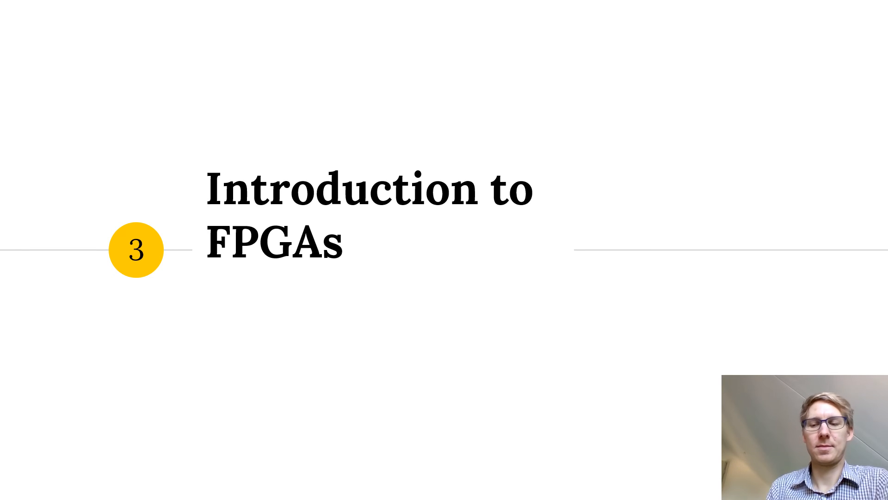
- Advance to the section 3b 'Introduction to FPGAs' slide listing Internals and Programming subtopics
key(Right)
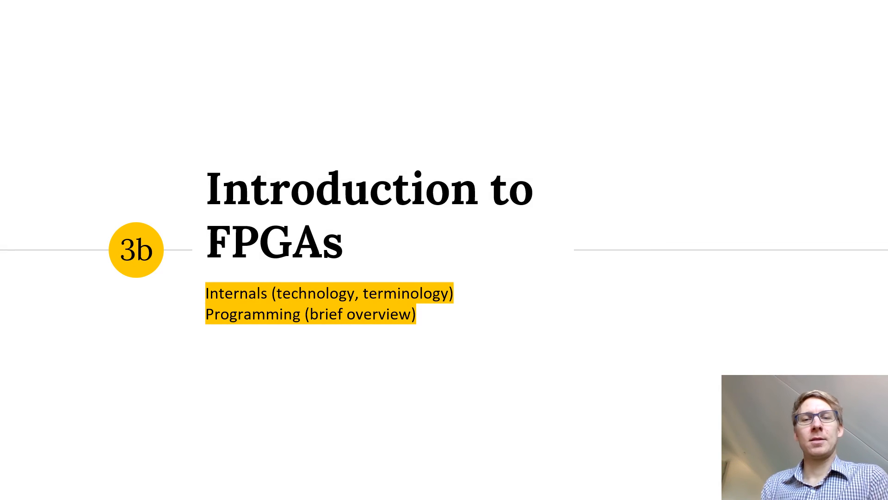